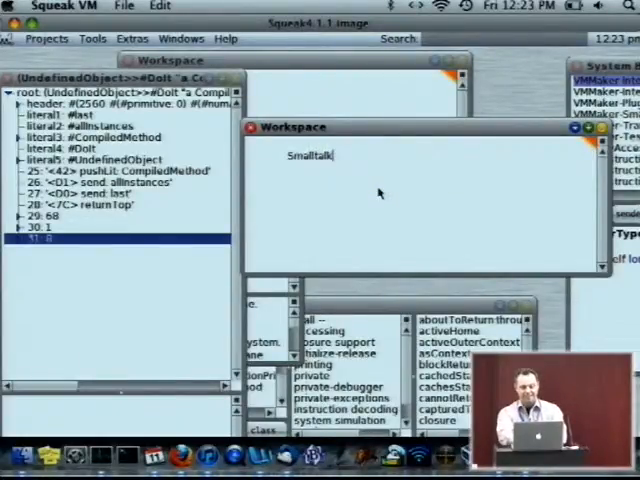
- Write 'Smalltalk specialObjectsArray' in the Workspace to explore the special objects array
text(specialObjectsArray)
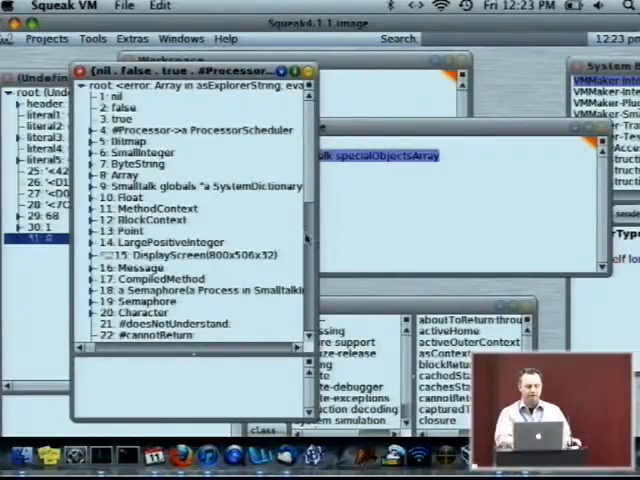
scroll(down, 3)
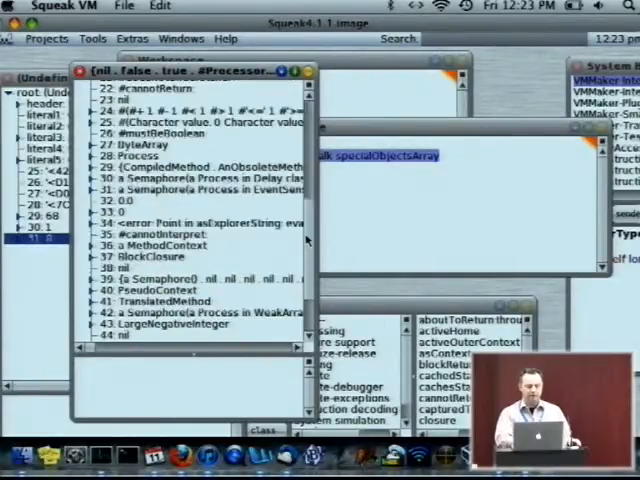
scroll(down, 3)
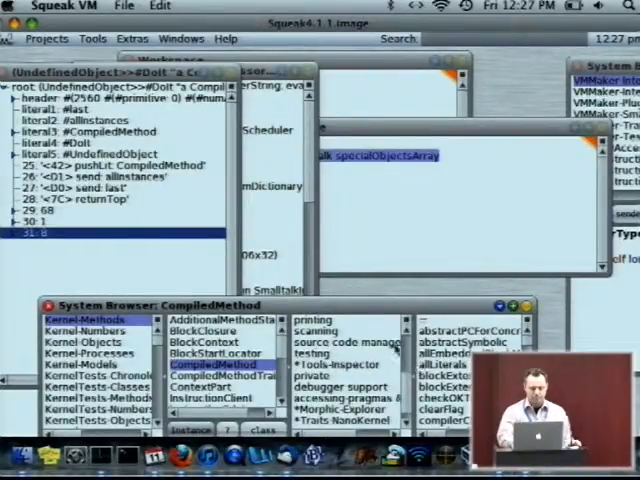
click(212, 376)
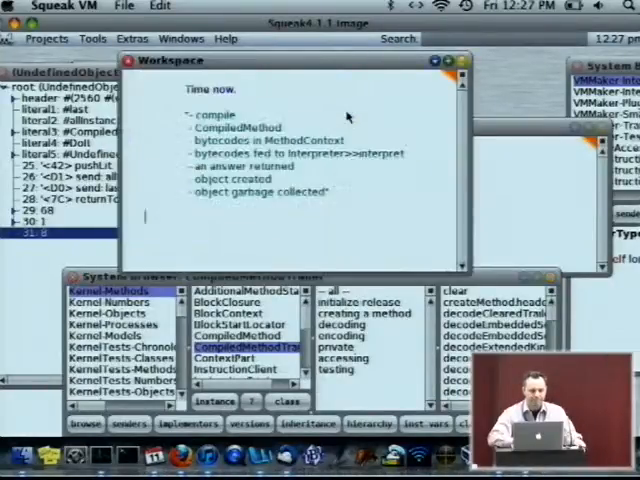
mouse_move(160, 136)
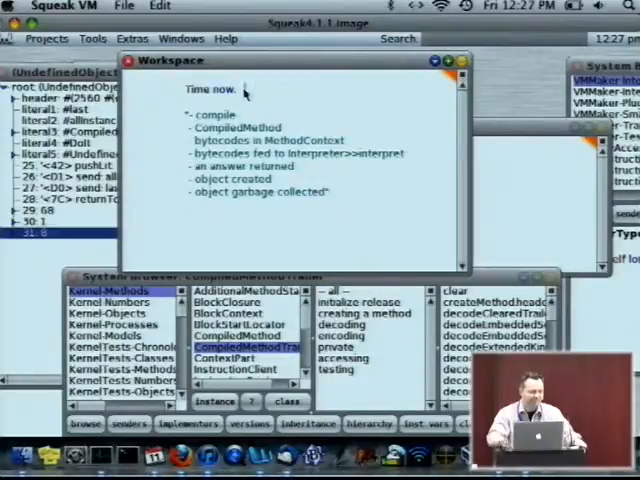
mouse_move(164, 122)
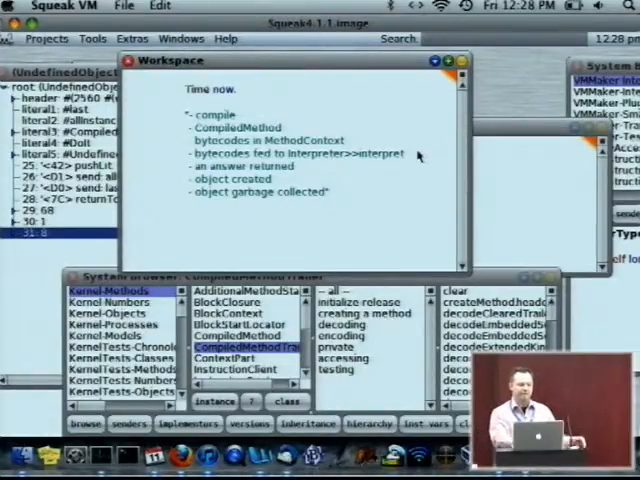
double_click(280, 152)
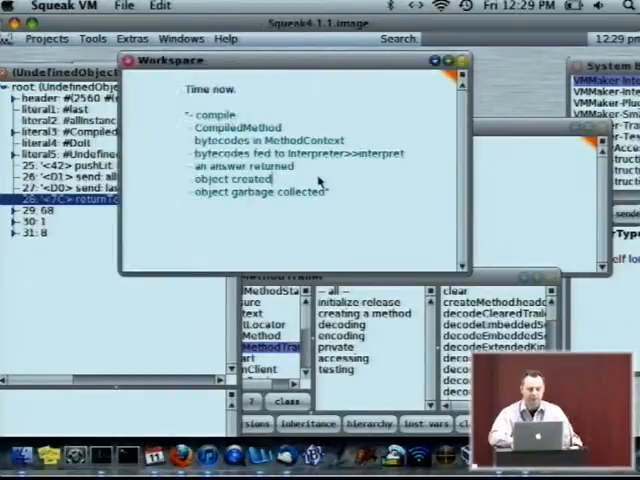
mouse_move(390, 184)
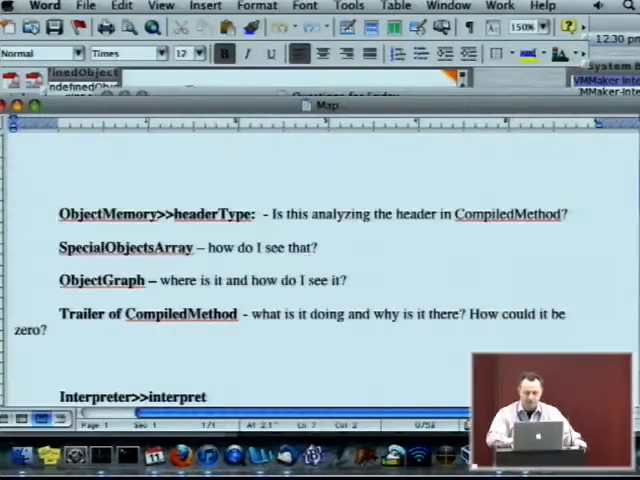
- Scroll down the Word document through the reviewed VM methods such as Interpreter>>interpret
scroll(down, 3)
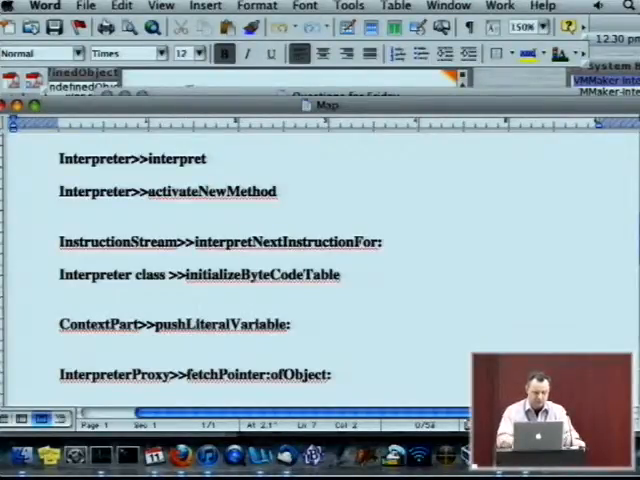
scroll(down, 3)
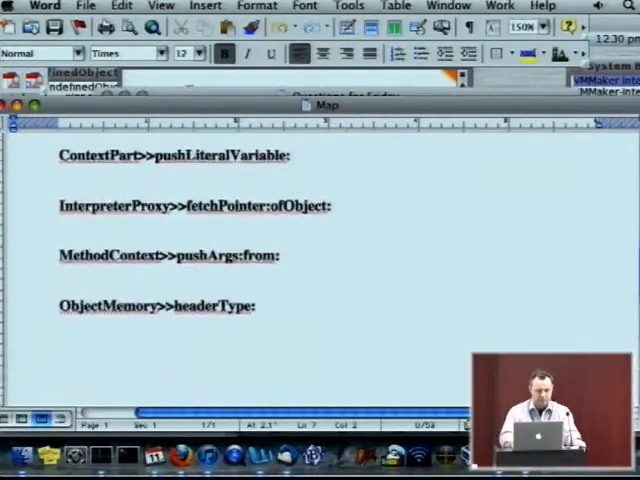